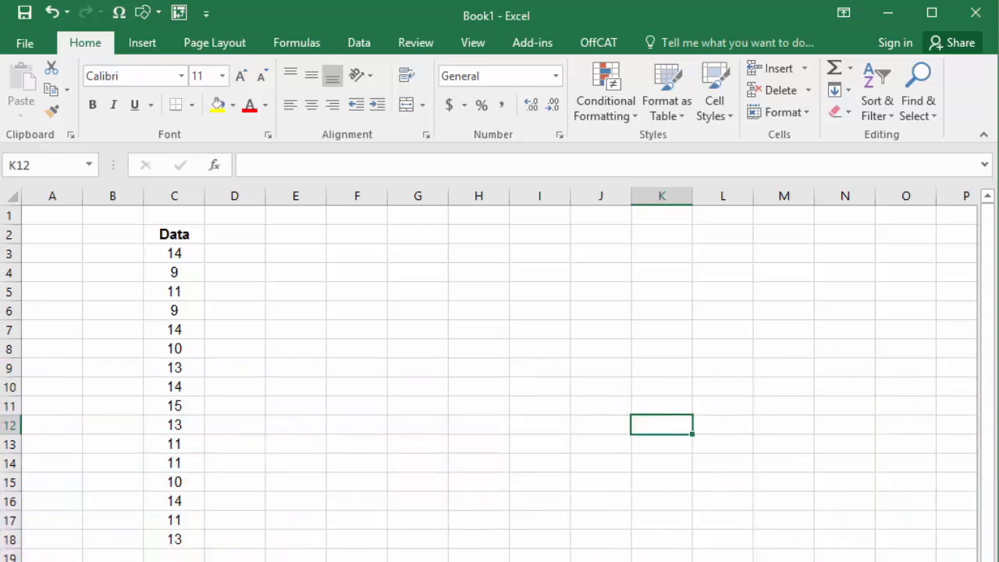
- Open the Data Analysis tool list from the Data tab and choose Descriptive Statistics
click(358, 43)
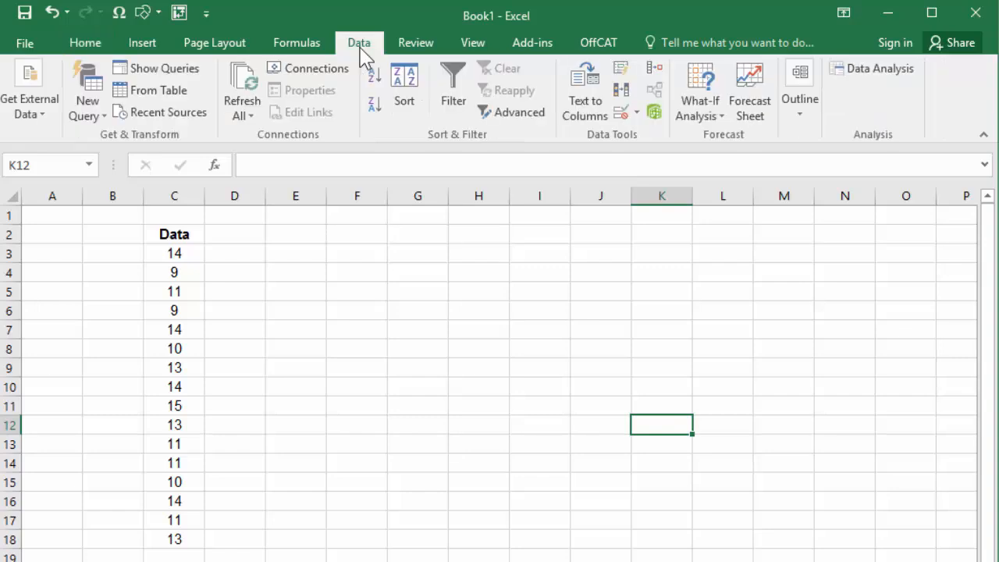
mouse_move(874, 101)
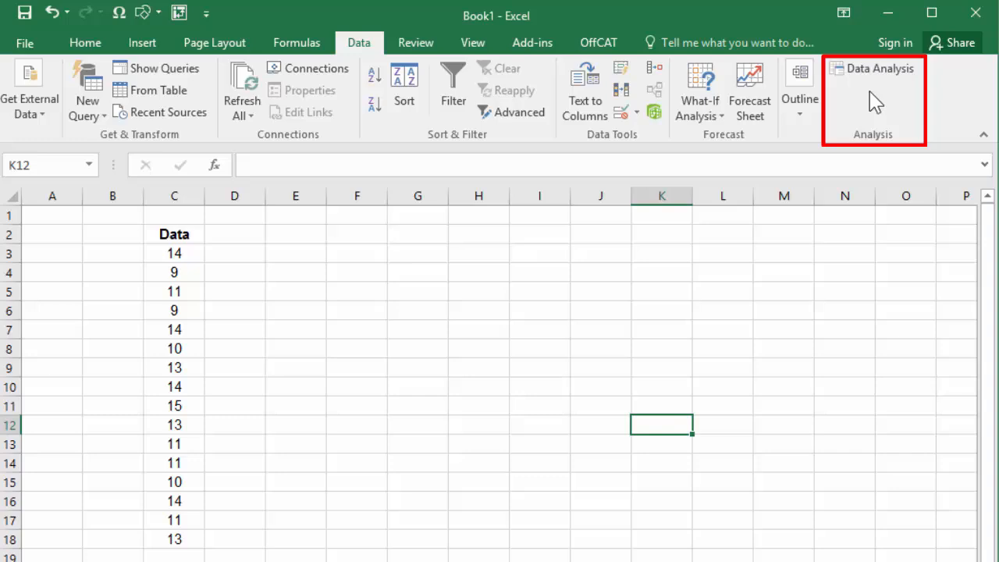
mouse_move(915, 116)
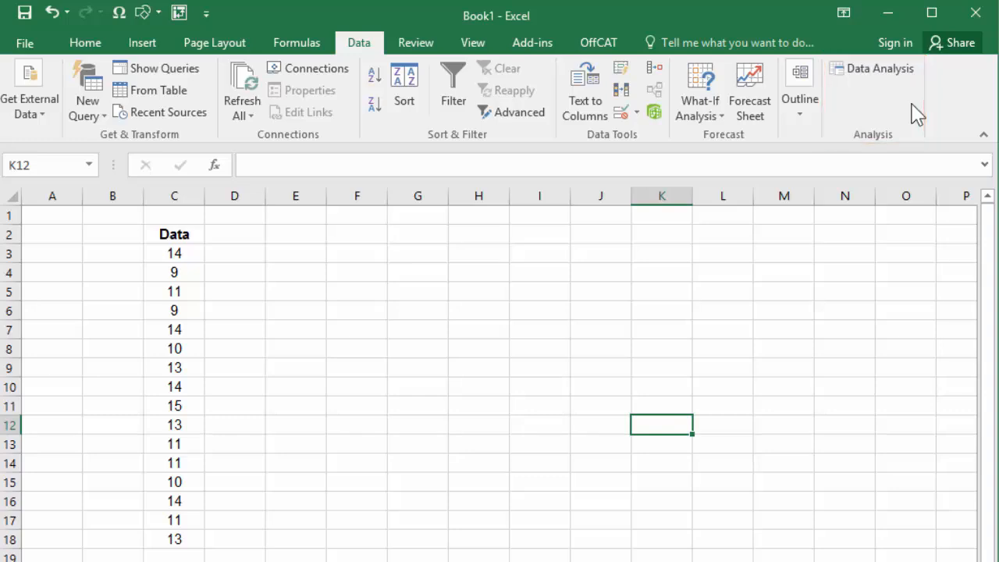
mouse_move(896, 78)
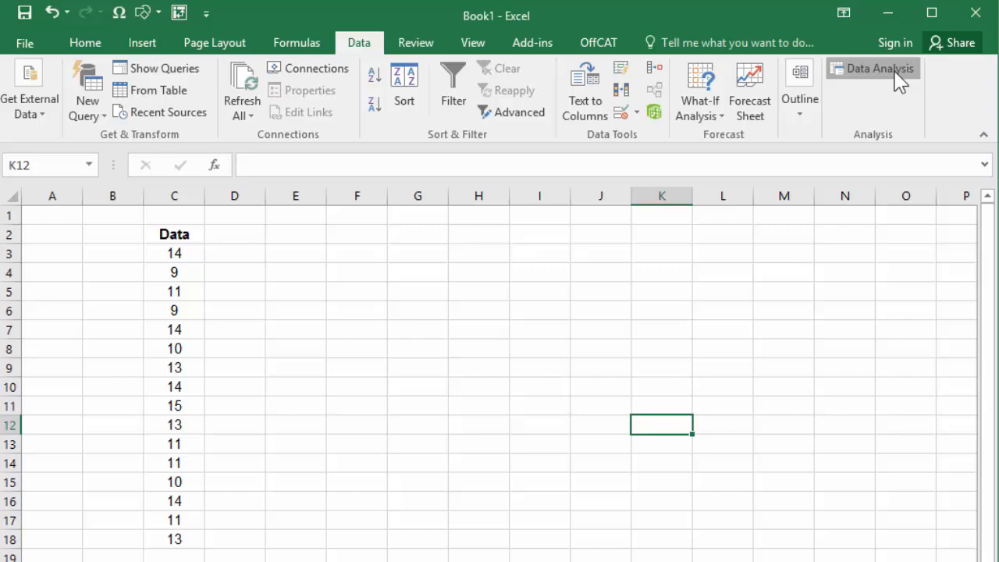
click(877, 68)
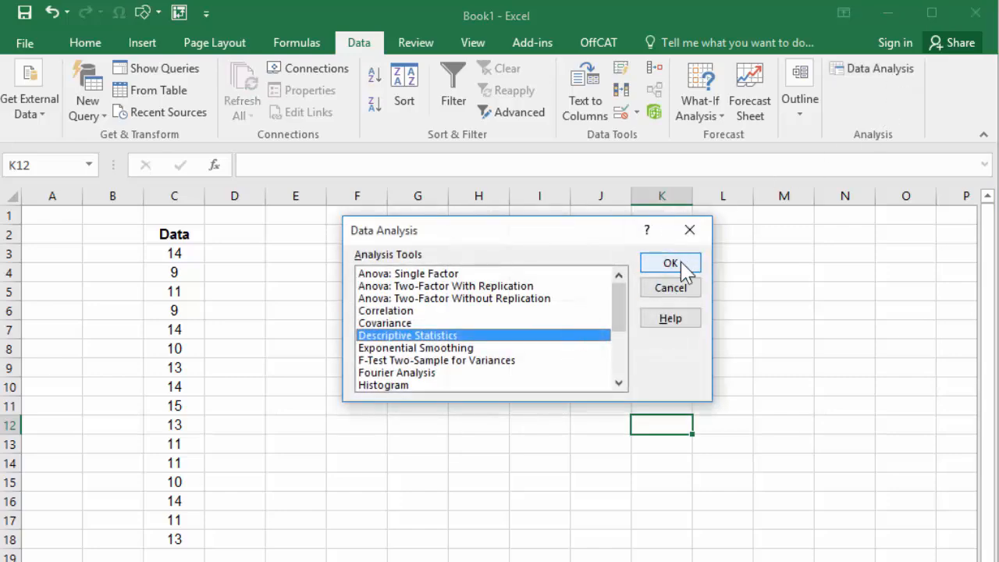
- Set input C2:C18 with labels, output at E2, summary statistics and 95% confidence level
click(669, 262)
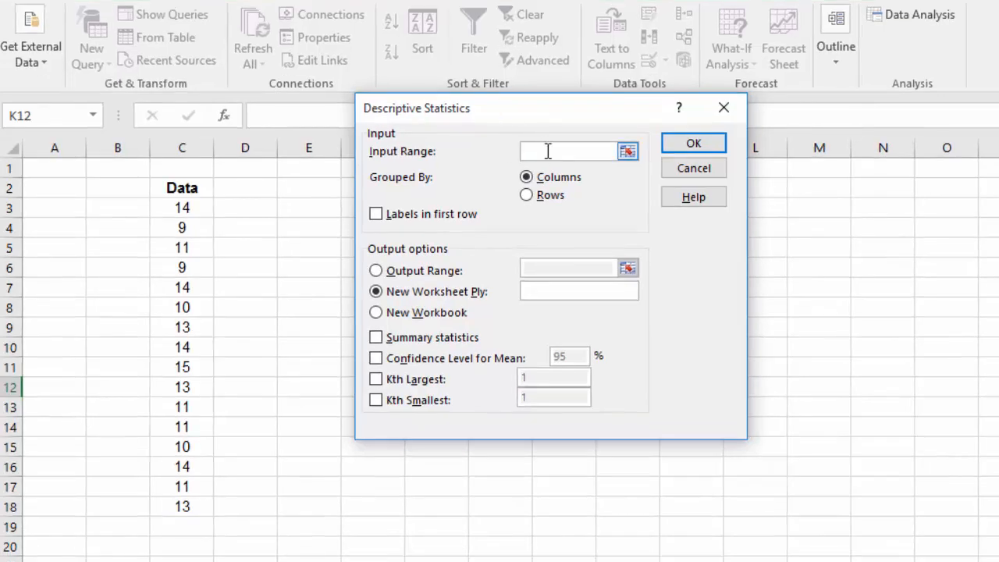
drag(181, 187, 182, 486)
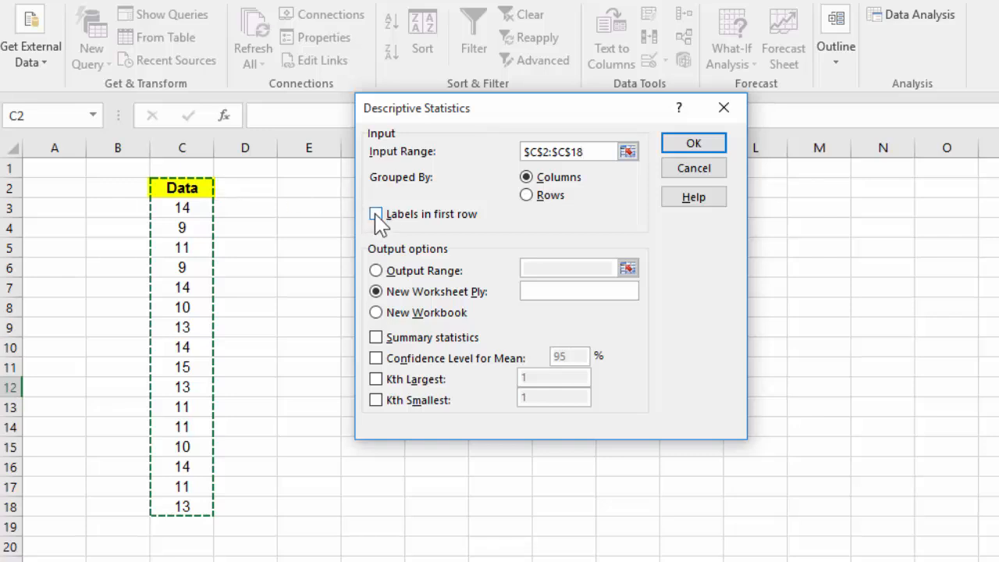
click(376, 214)
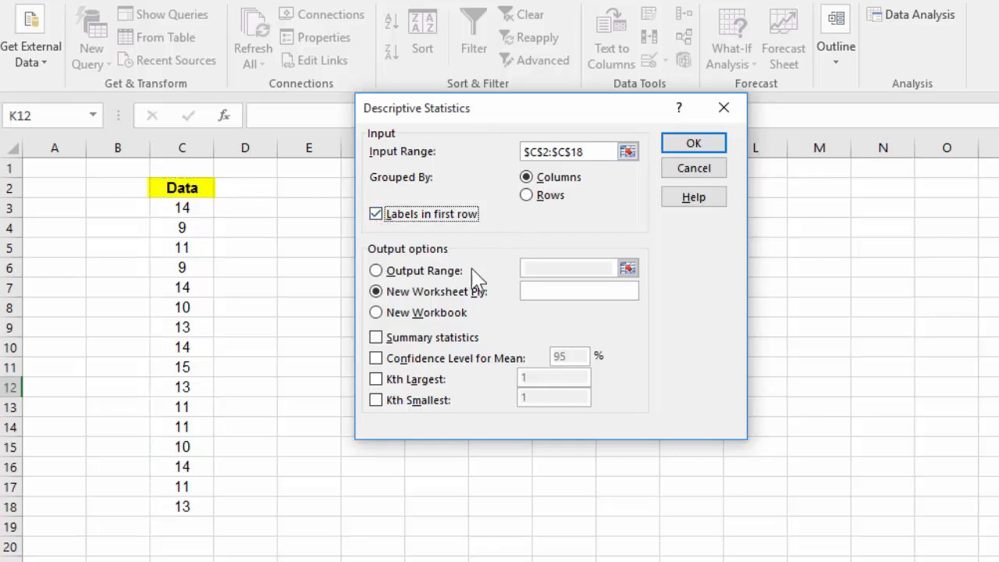
click(376, 270)
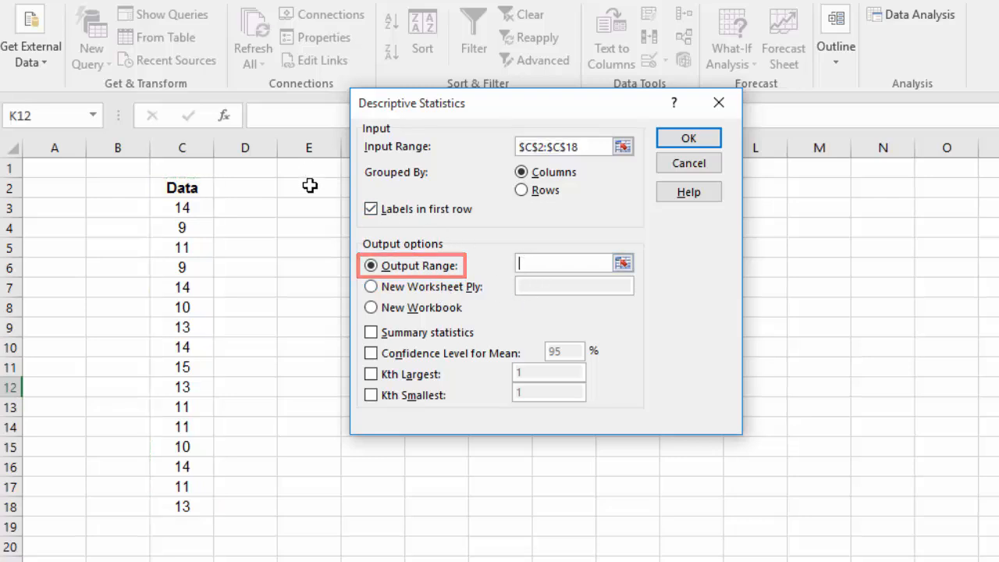
click(309, 187)
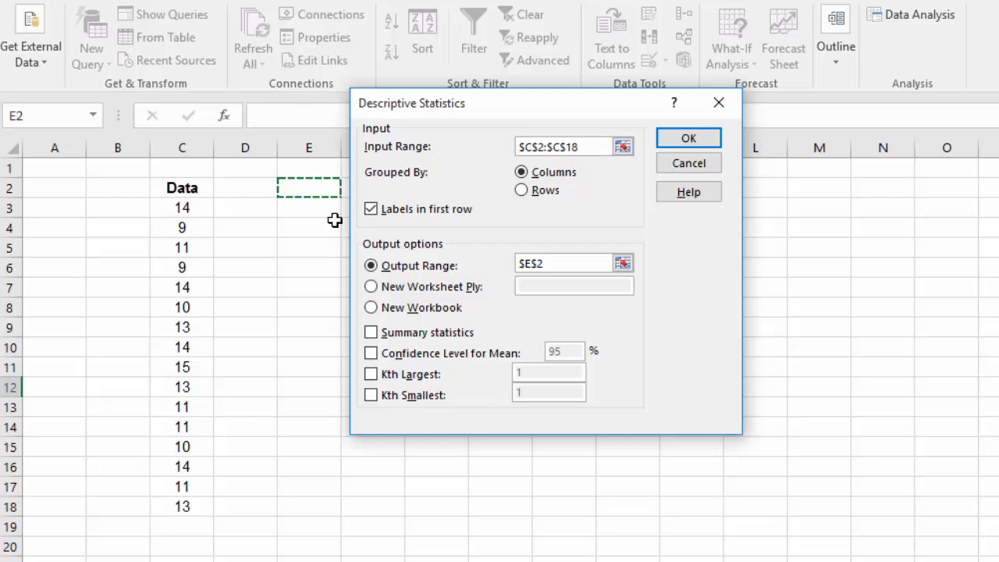
mouse_move(336, 228)
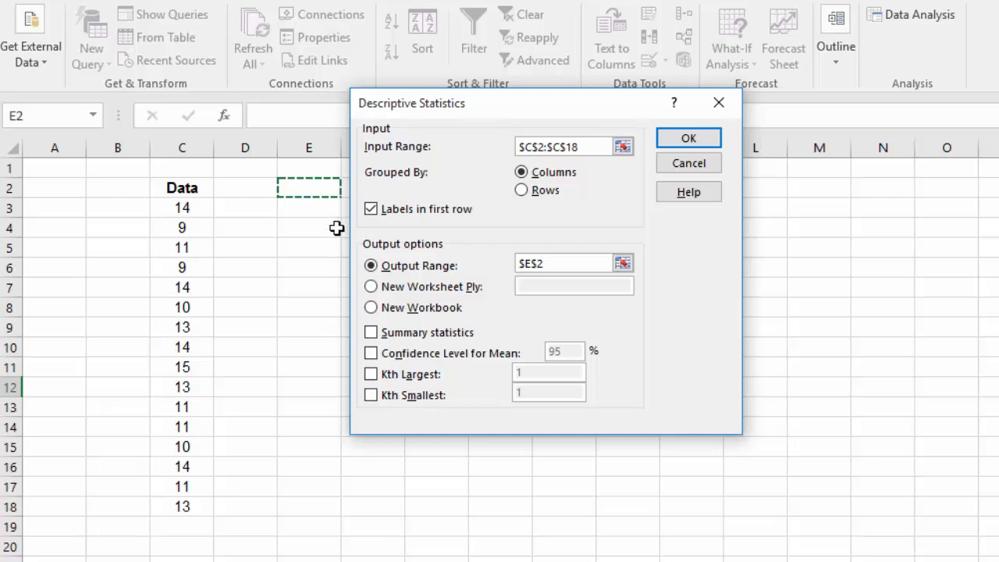
click(370, 333)
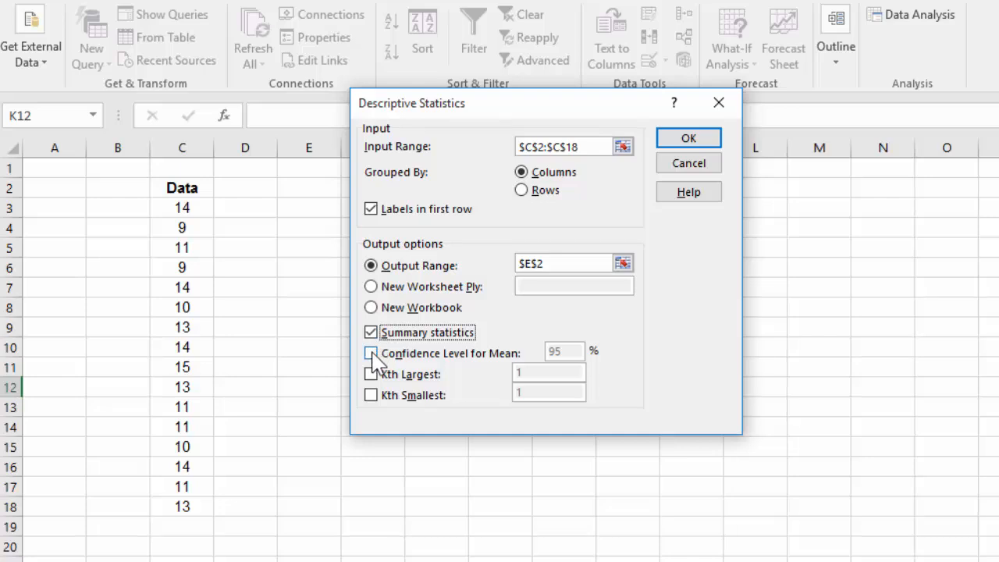
click(370, 354)
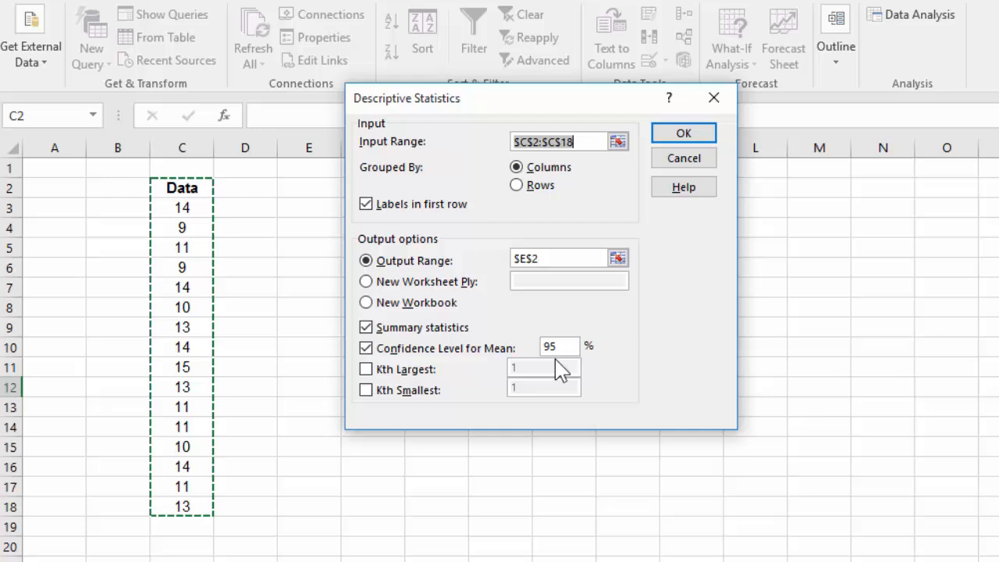
- Generate the 95% statistics table at E2 and inspect the standard deviation and confidence rows
click(683, 133)
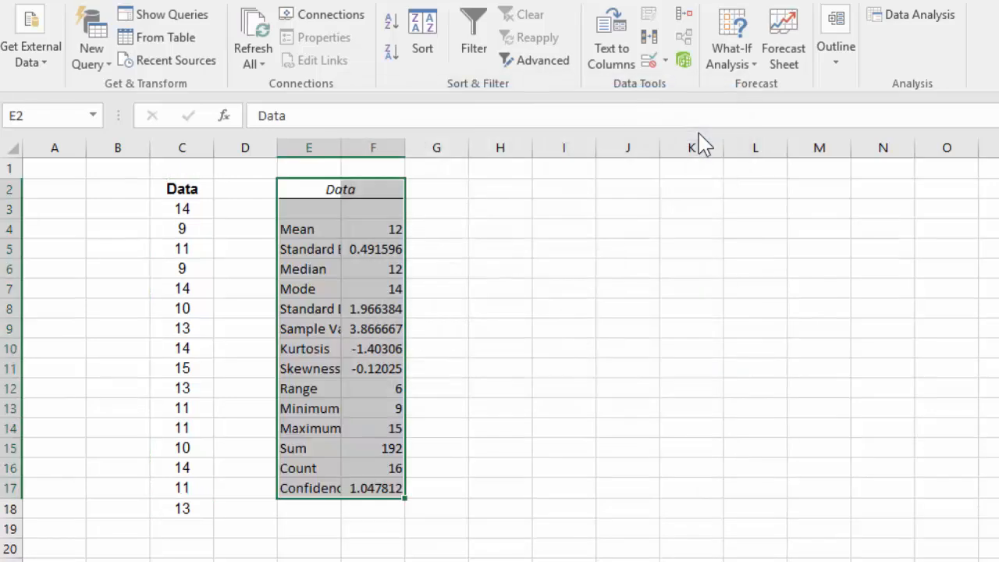
mouse_move(344, 148)
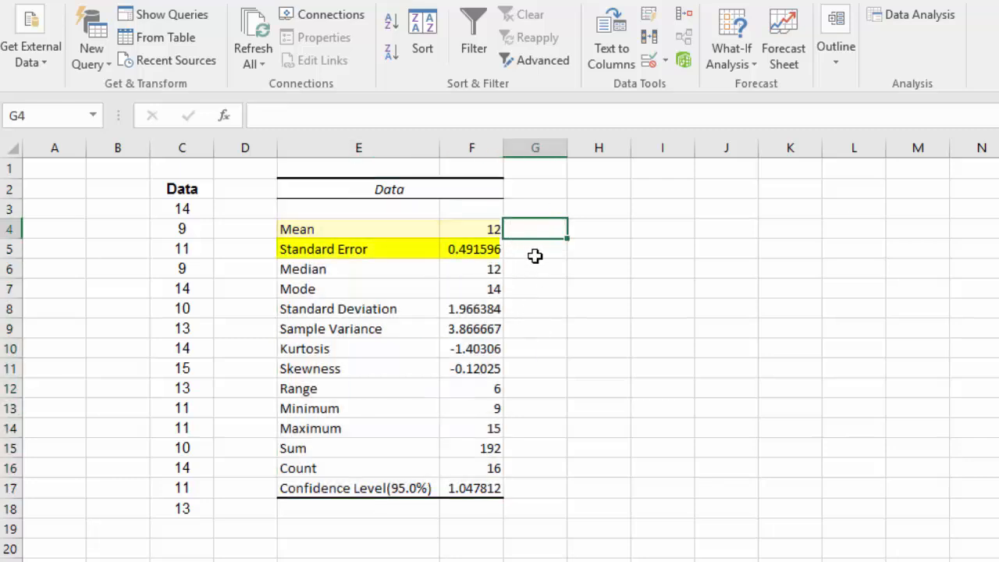
click(535, 309)
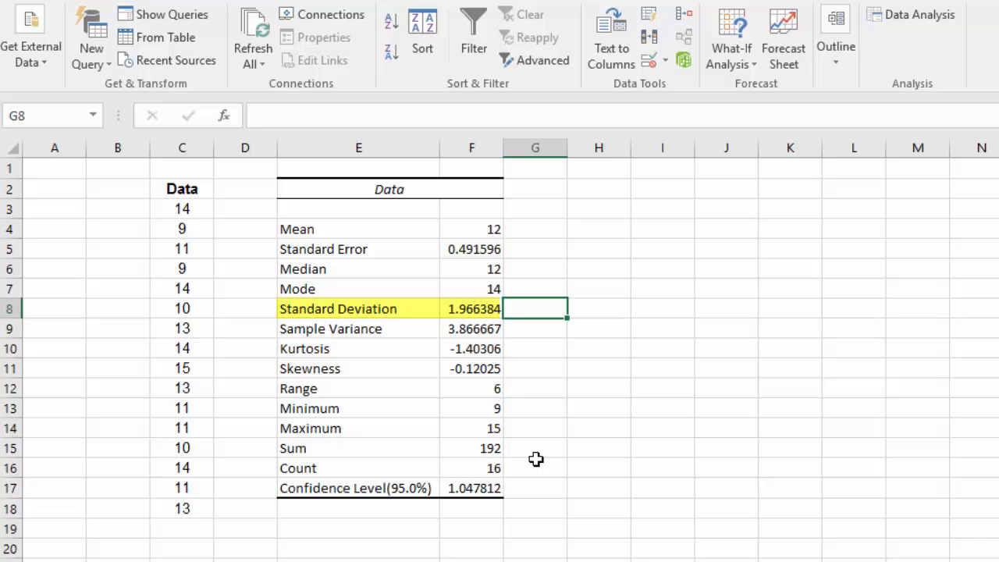
click(543, 488)
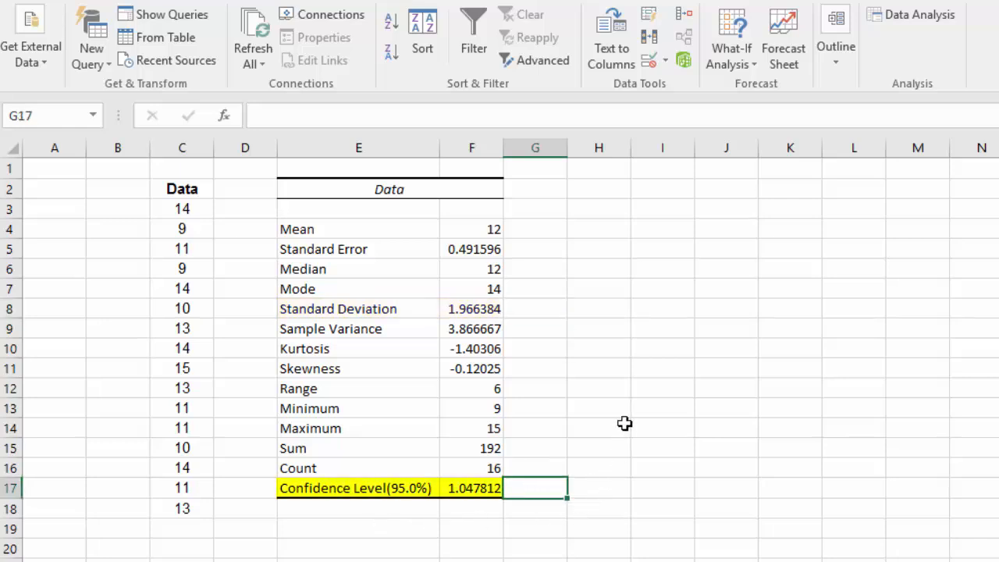
mouse_move(623, 429)
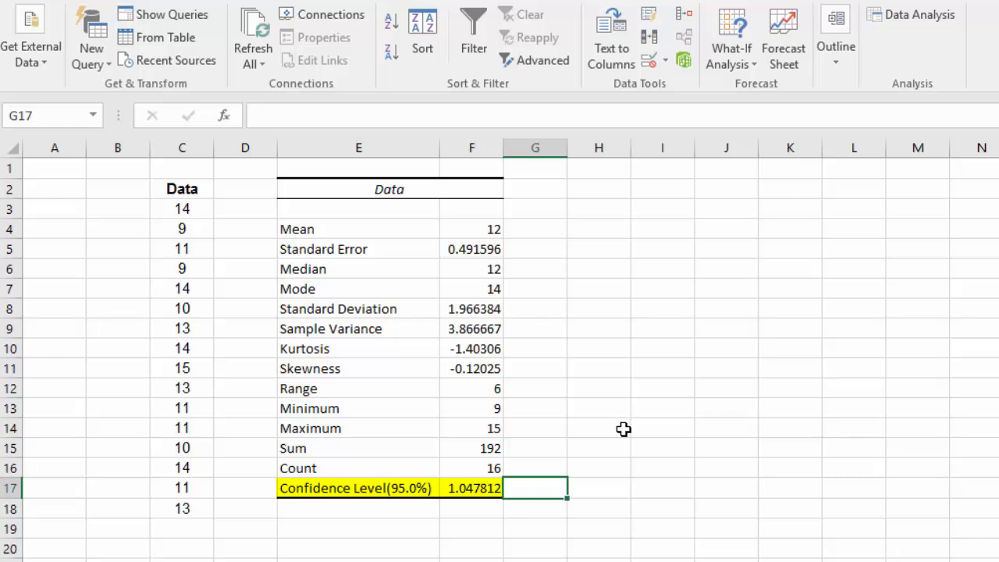
click(471, 488)
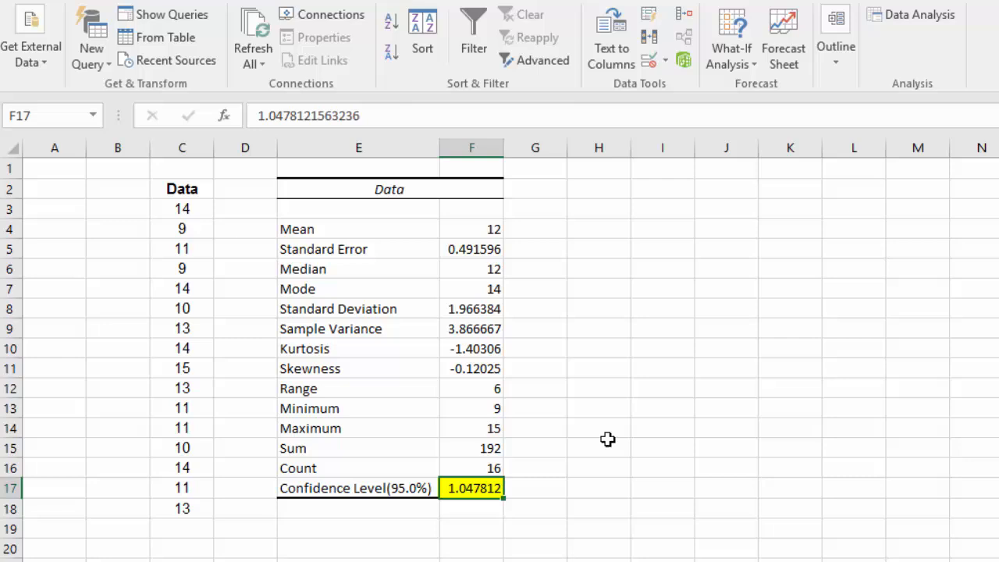
mouse_move(604, 443)
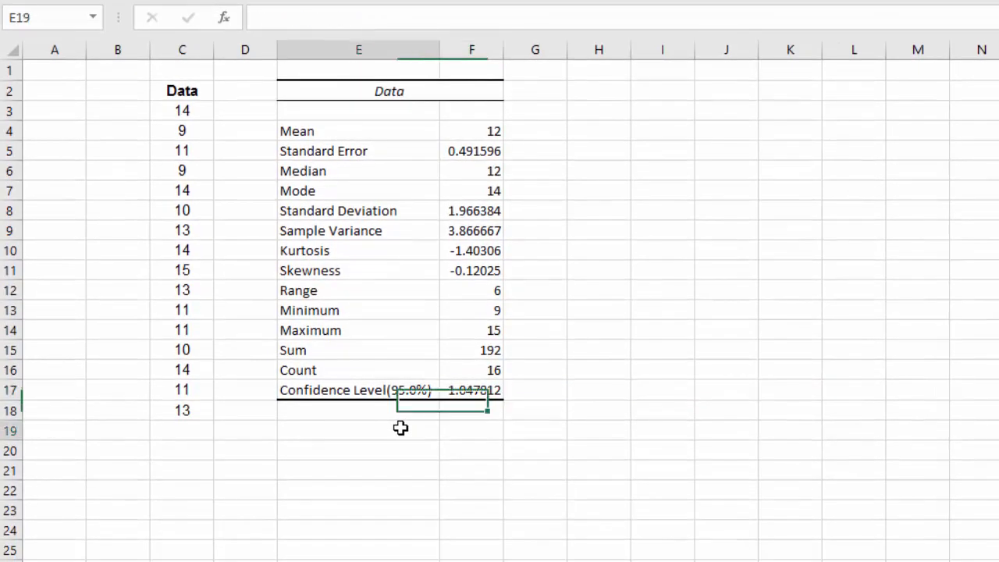
- Add an LCL row with formula =F4-F17, mean minus confidence level
text(LCL)
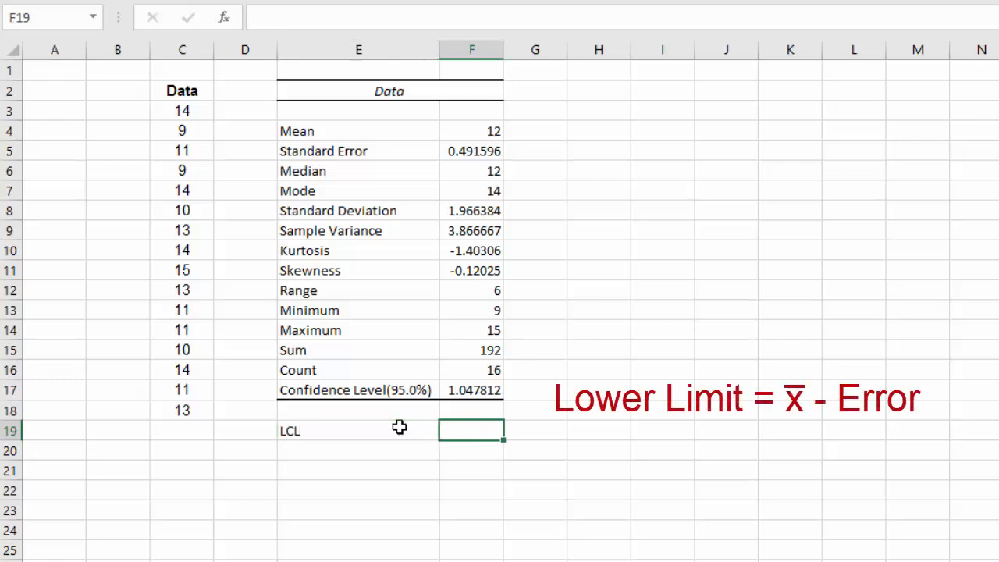
click(472, 131)
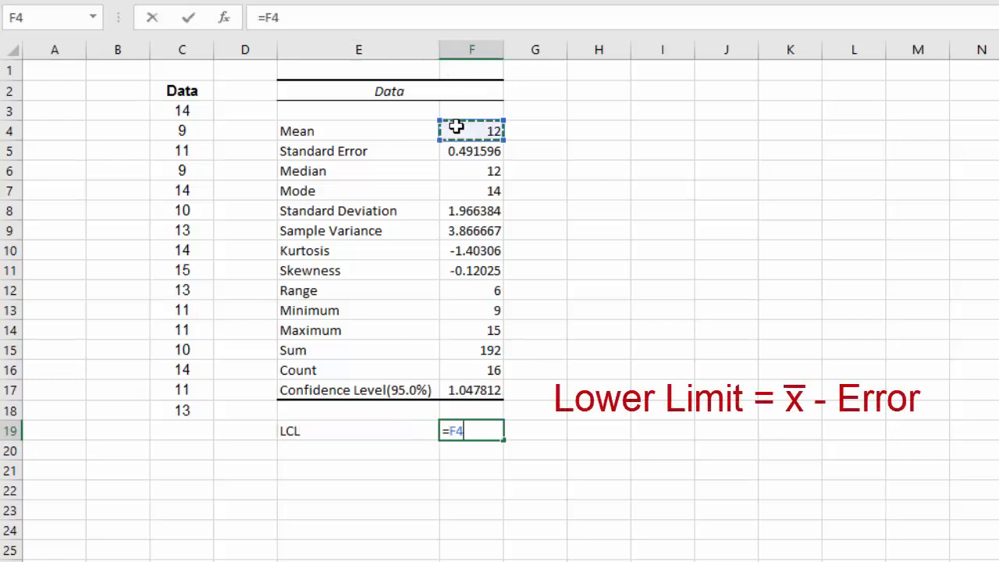
text(-)
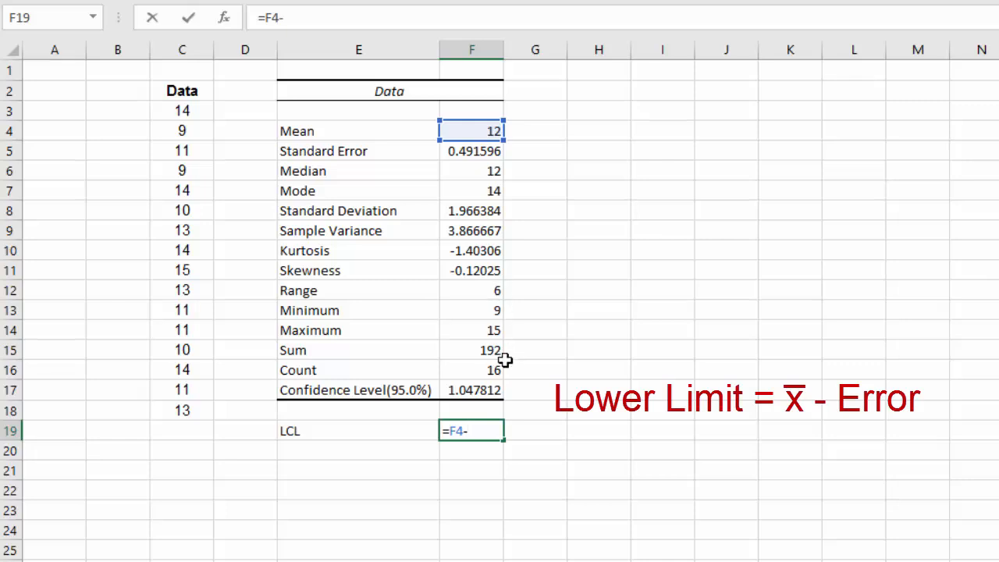
click(472, 390)
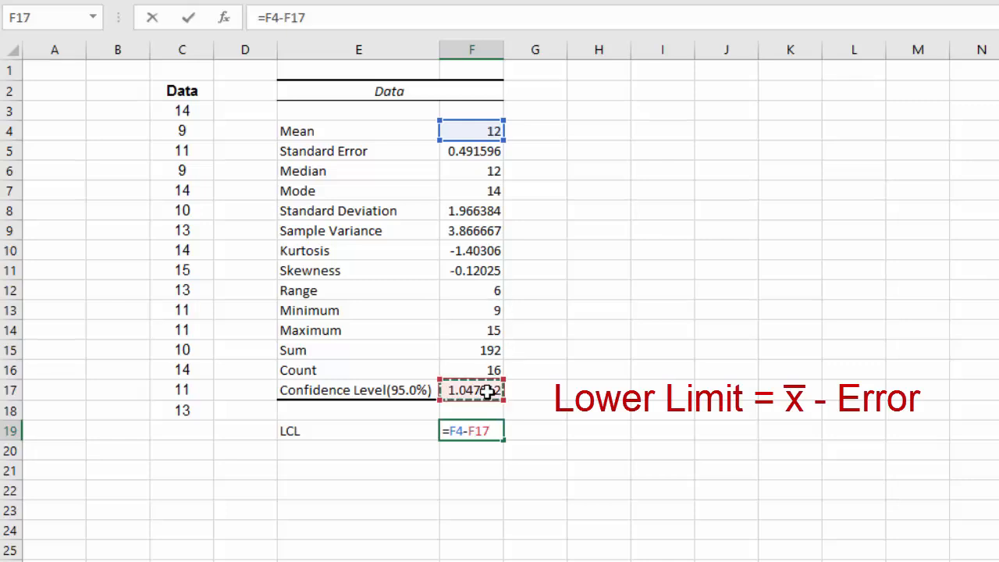
key(Enter)
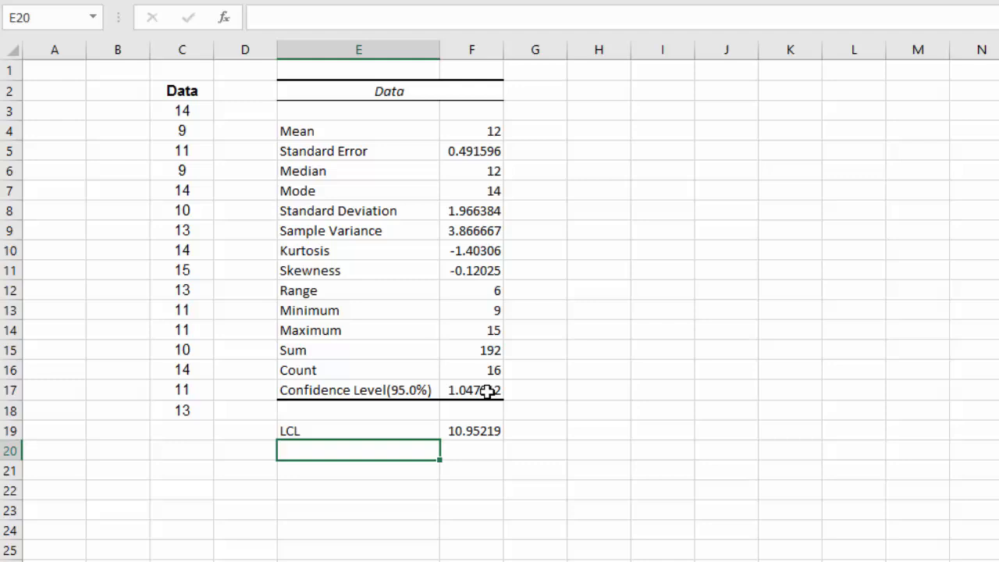
- Add a UCL row with formula =F4+F17, mean plus confidence level
text(UCL)
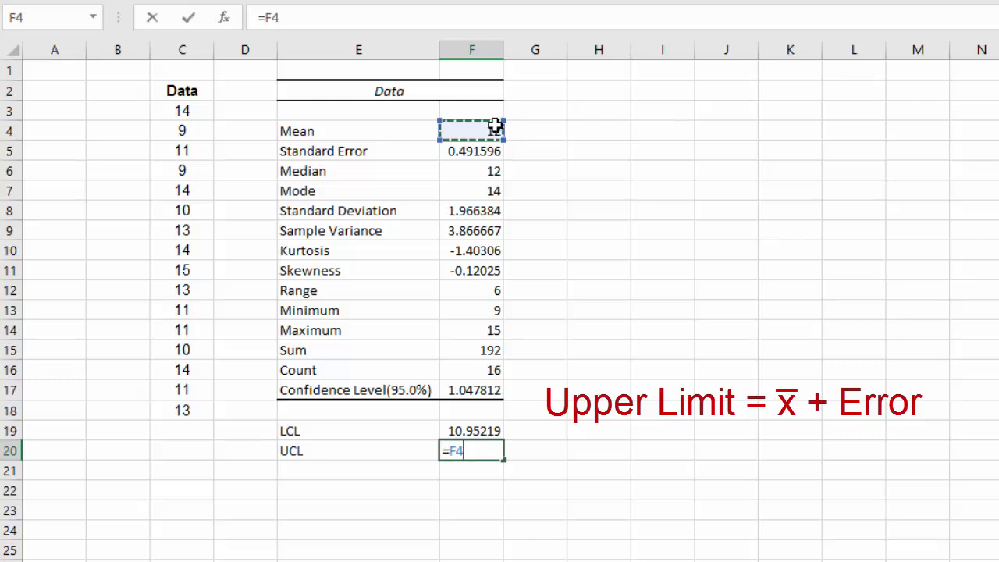
text(+)
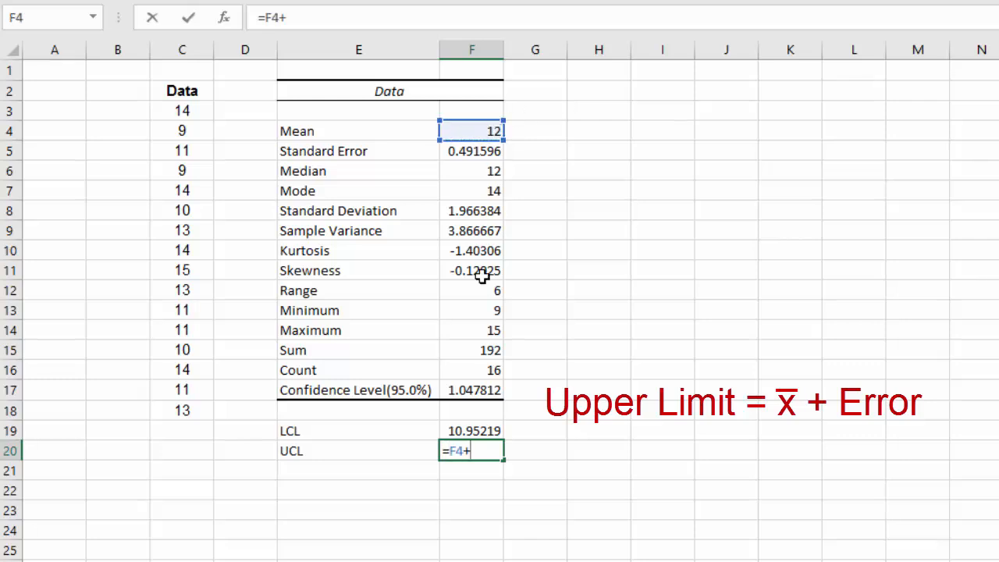
click(470, 390)
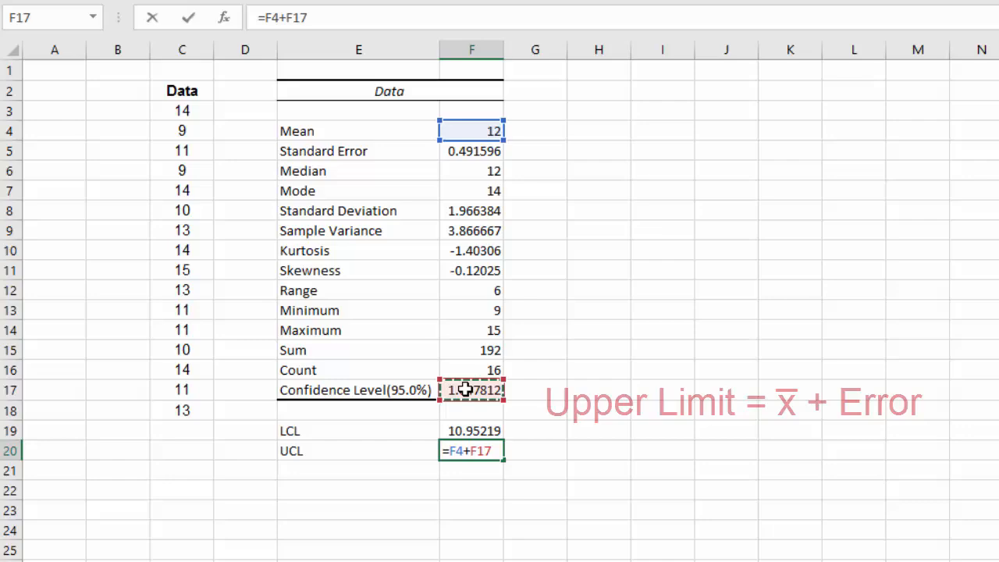
key(Enter)
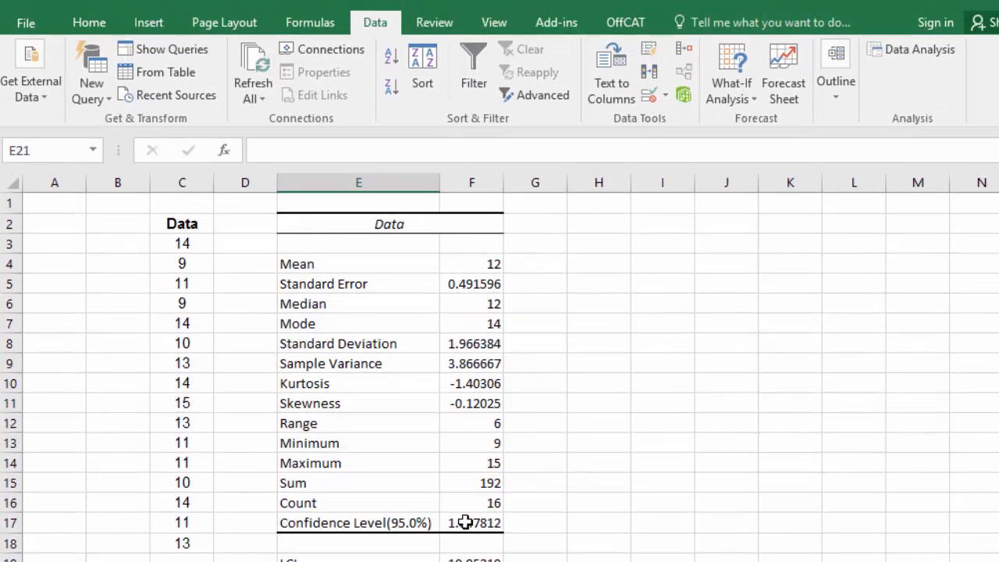
- Run Descriptive Statistics again with a 99% confidence level, producing the table at H2
click(913, 49)
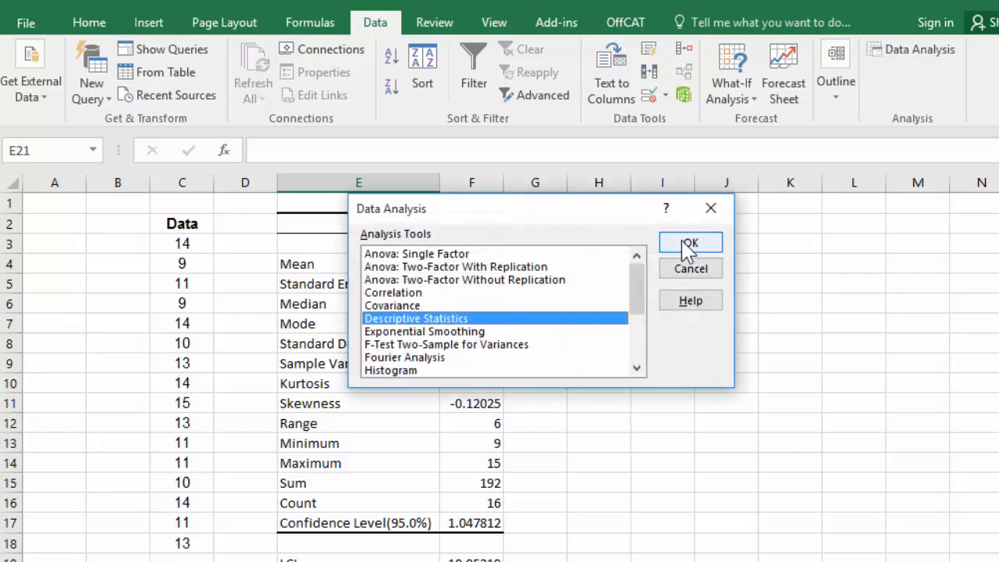
click(690, 242)
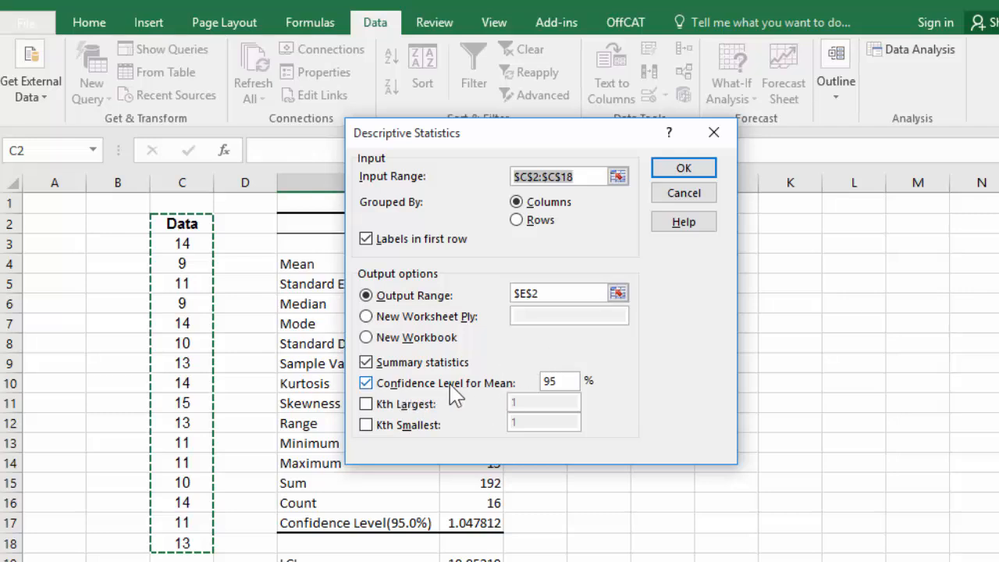
click(558, 381)
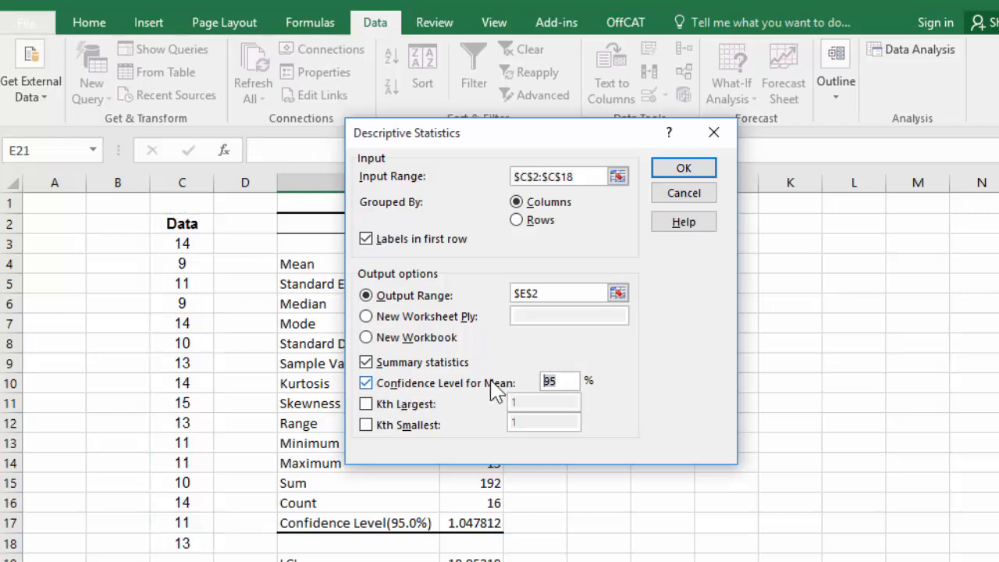
text(99)
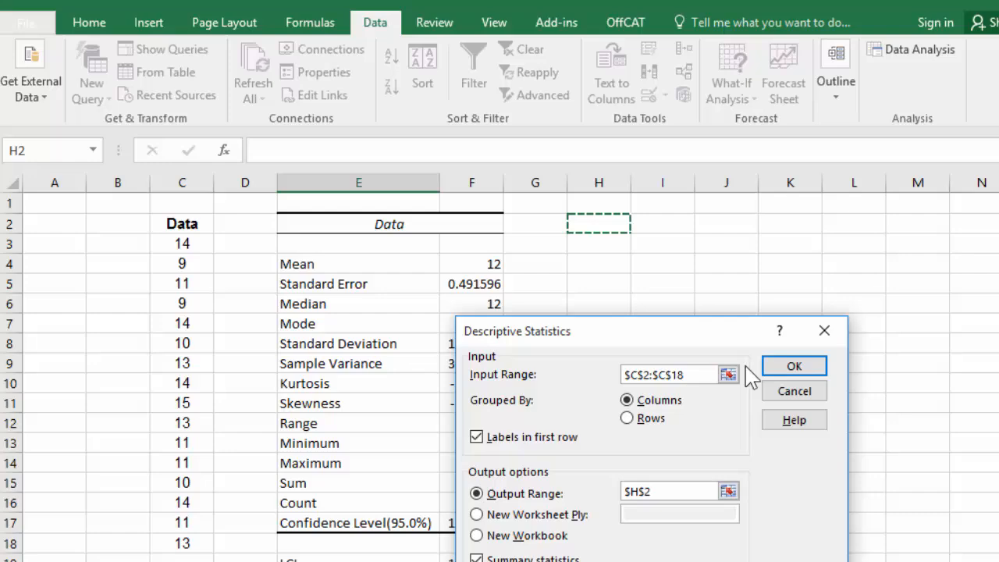
click(794, 365)
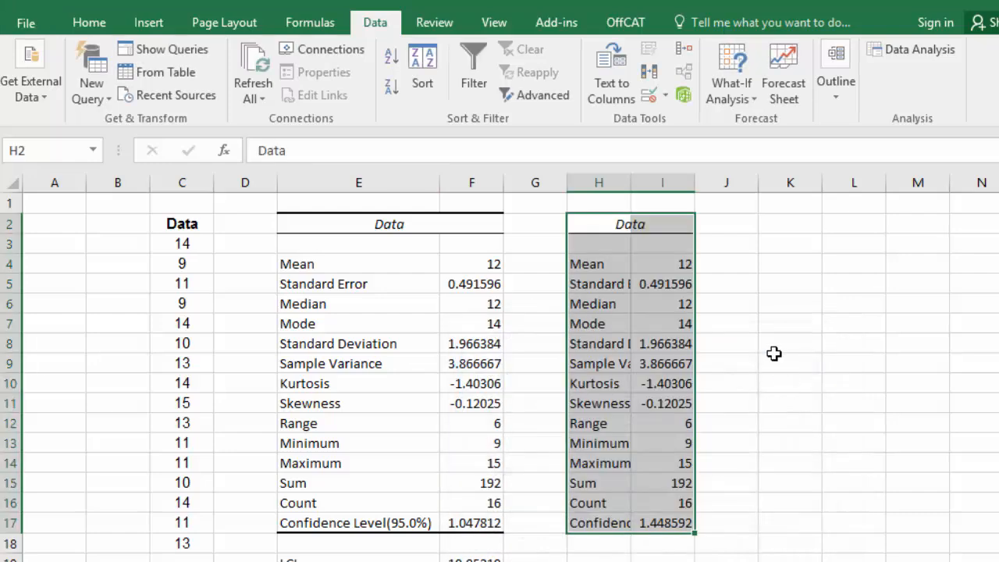
- Copy the LCL/UCL rows beside the 99% table, giving 10.55141 and 13.44859
scroll(down, 3)
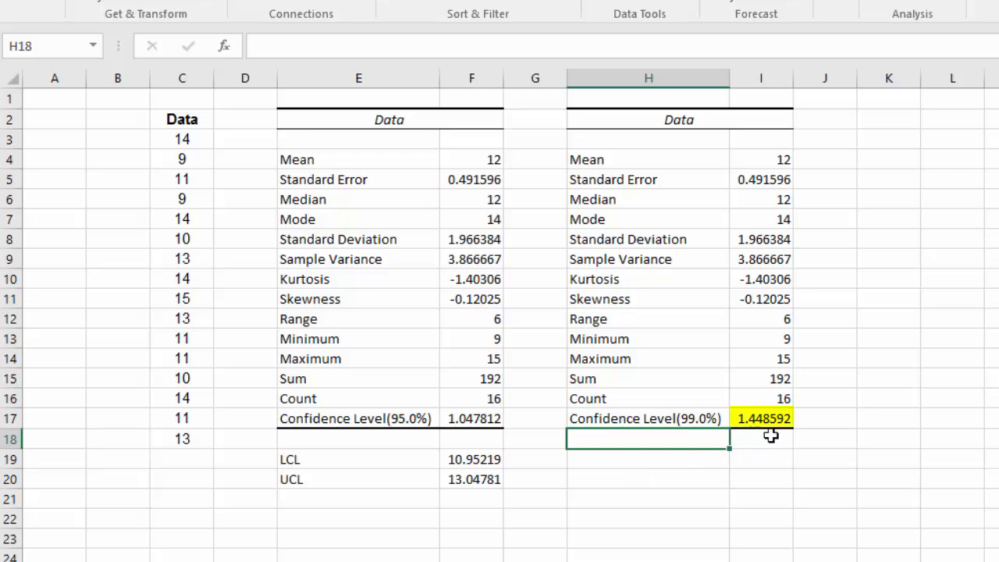
click(638, 460)
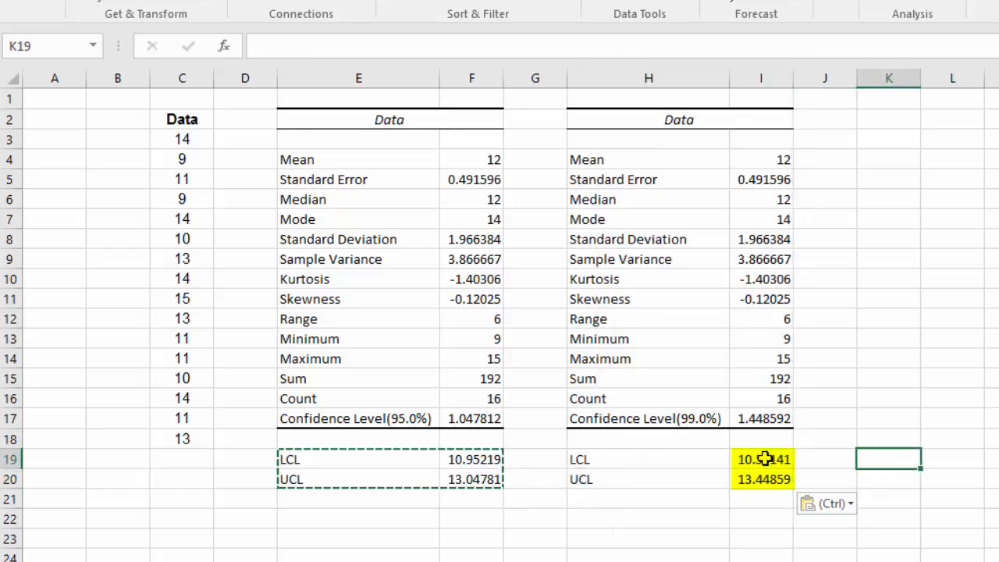
click(761, 458)
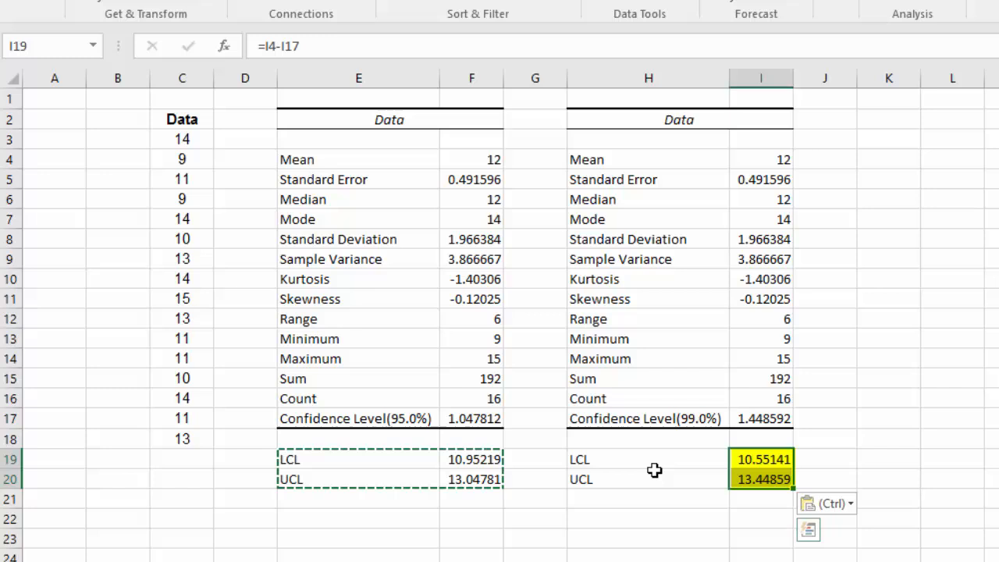
mouse_move(869, 441)
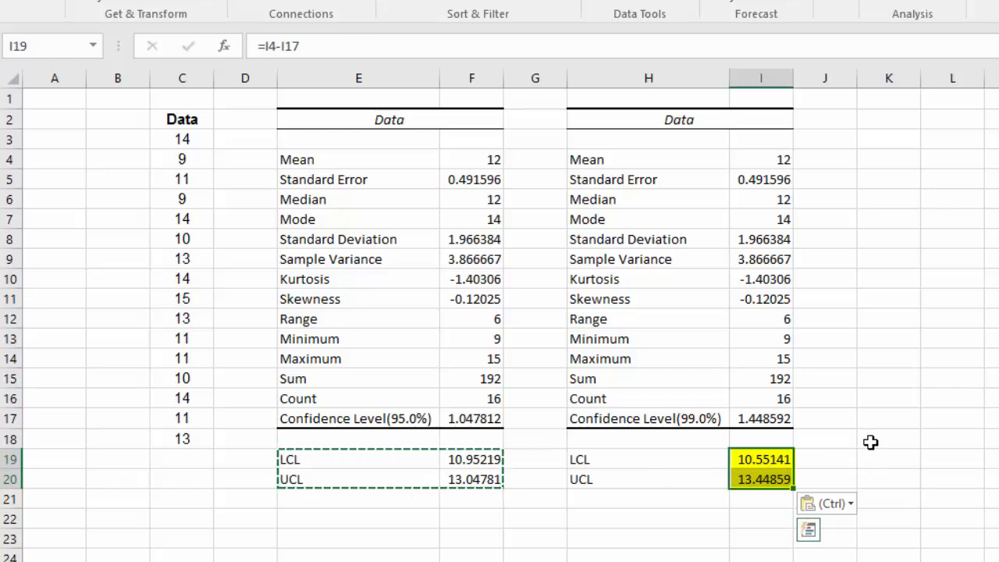